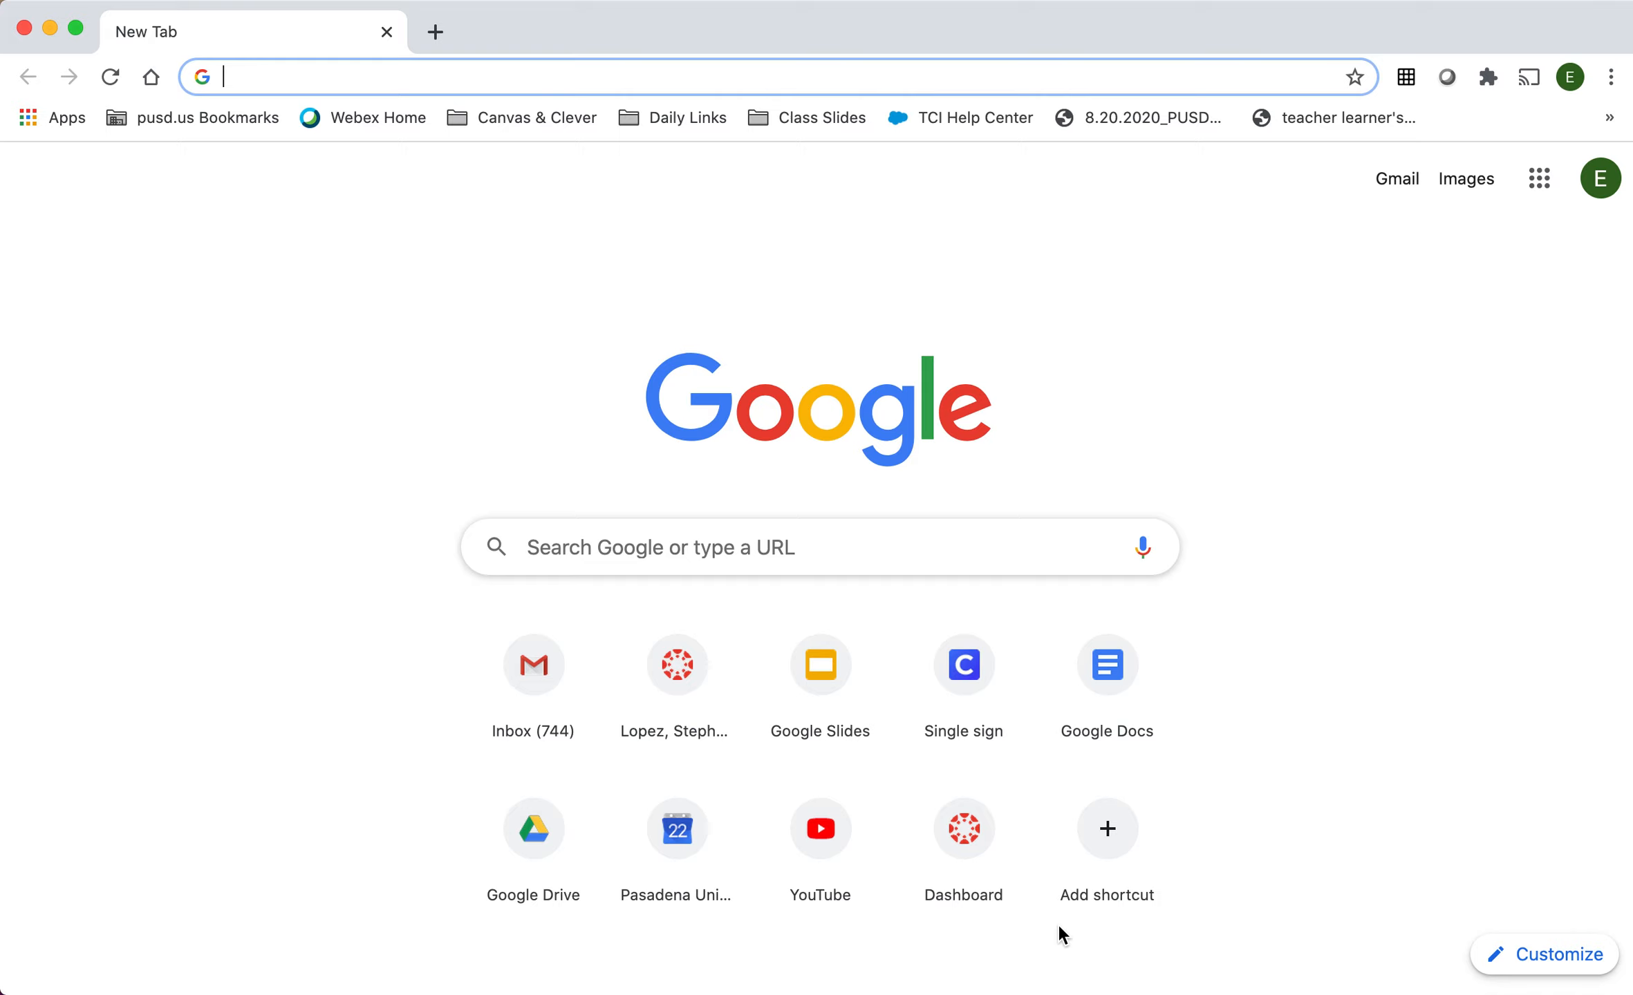
{"action": "mouse_move", "coordinate": [1056, 933]}
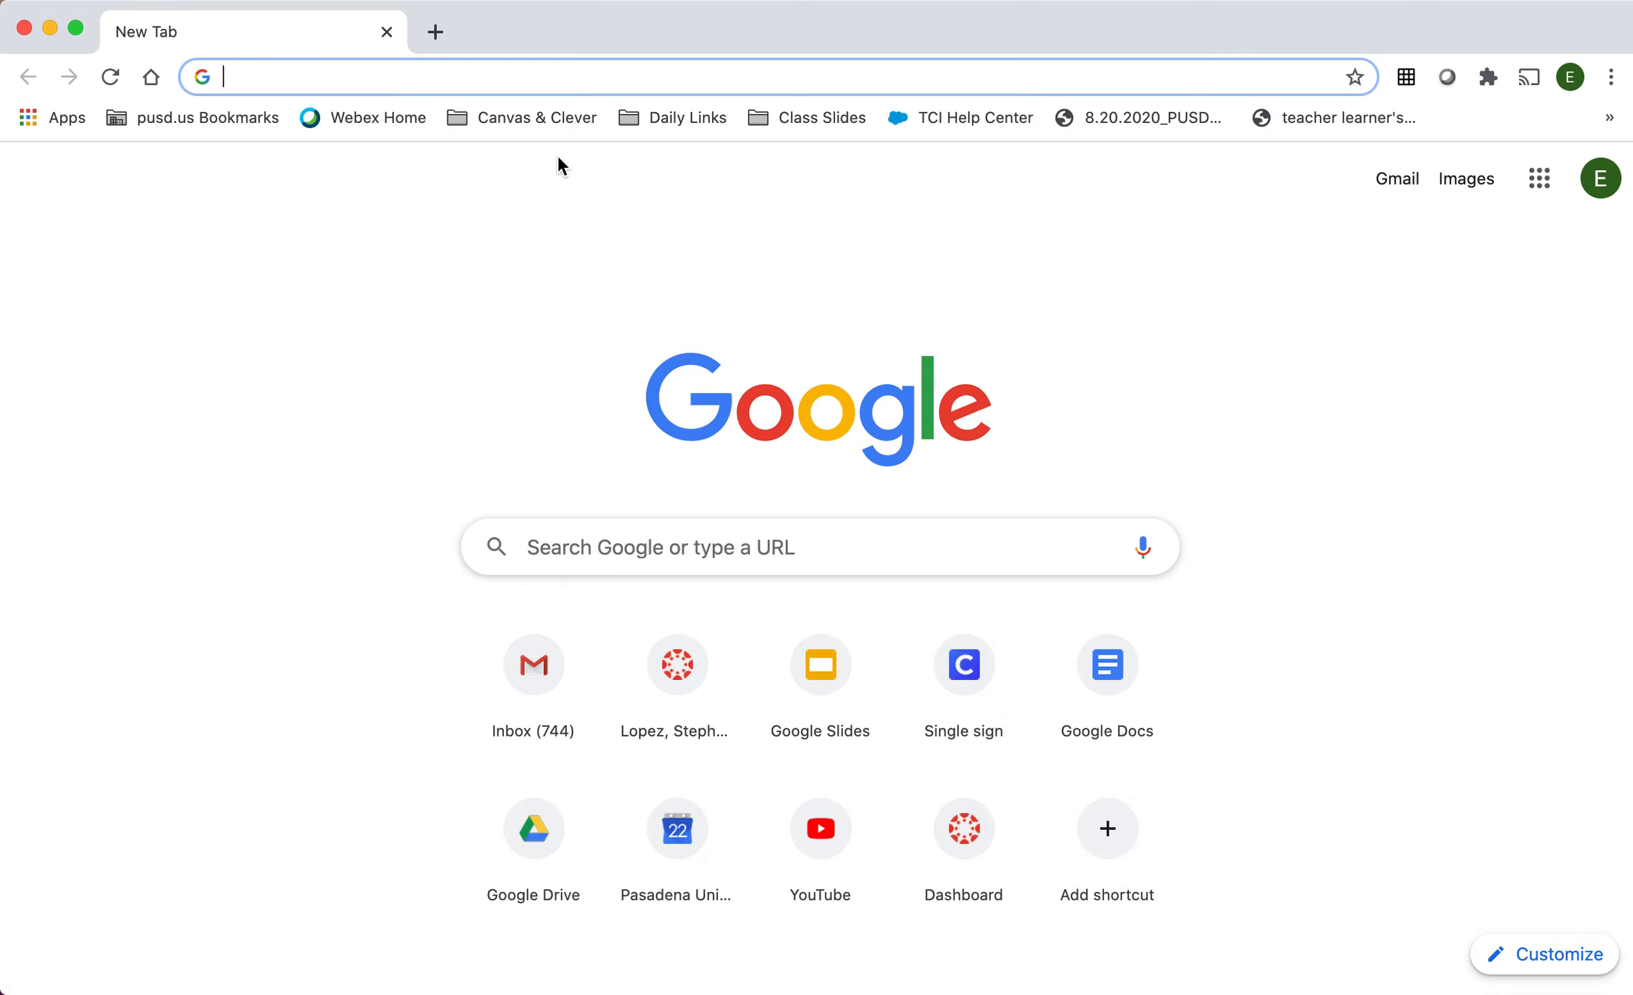
{"action": "mouse_move", "coordinate": [534, 79]}
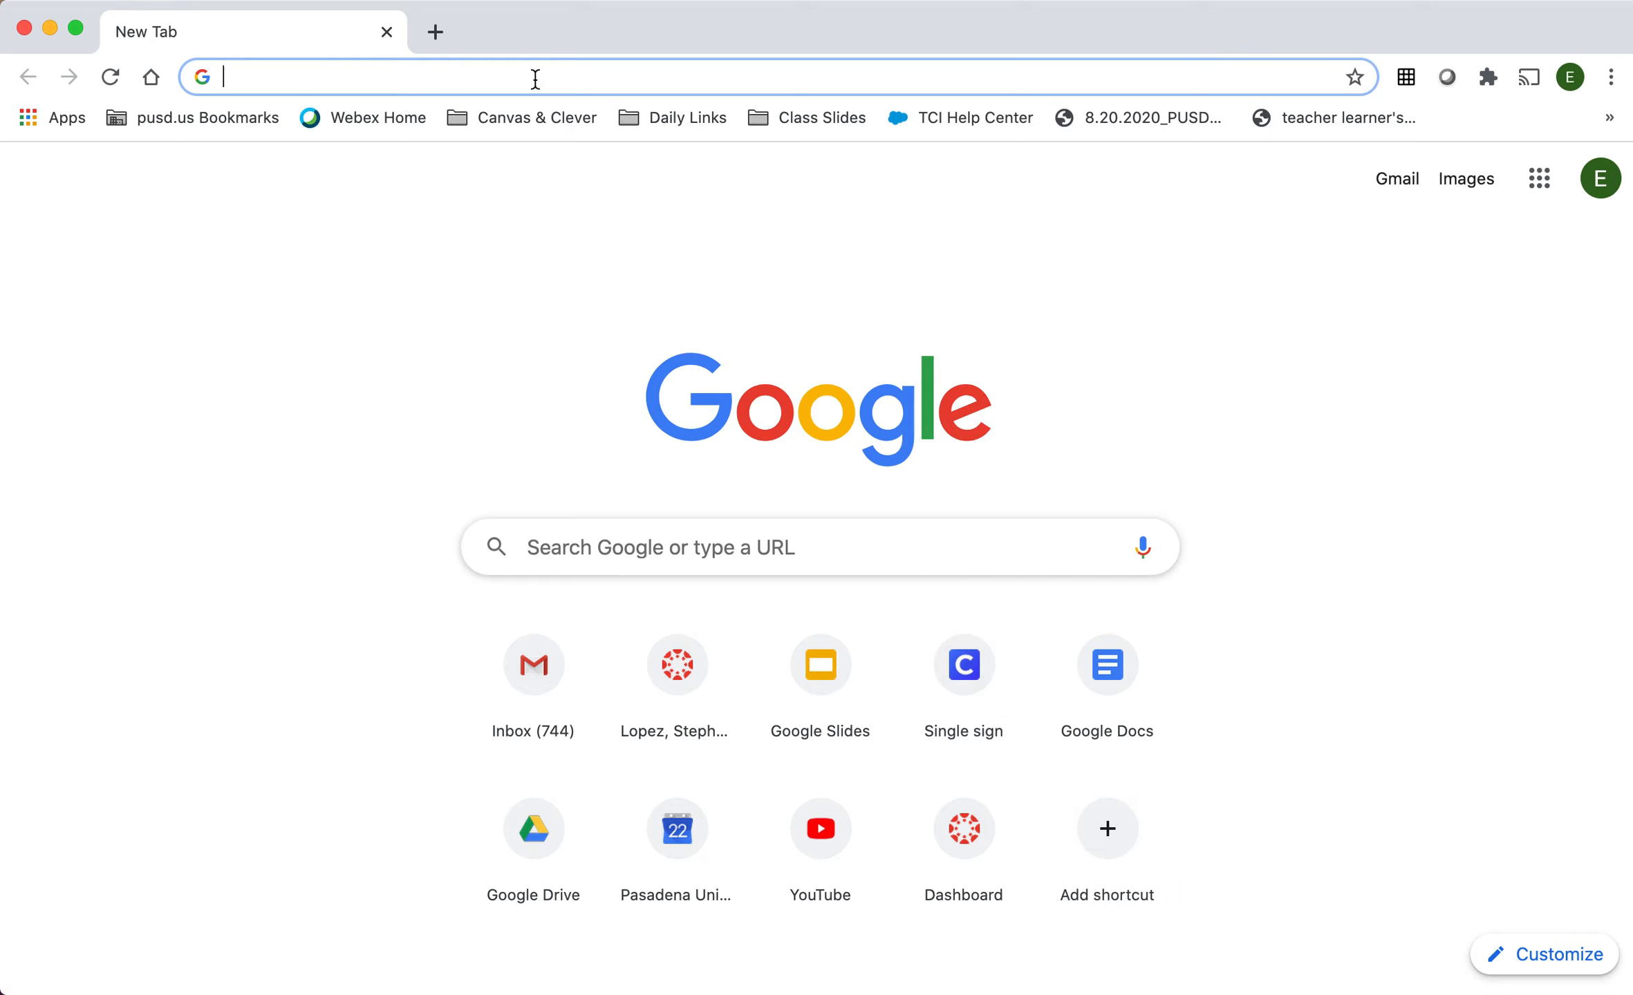
Go to clever.com and log in through the district portal to the teacher Homeroom.
{"action": "type", "text": "clever.com"}
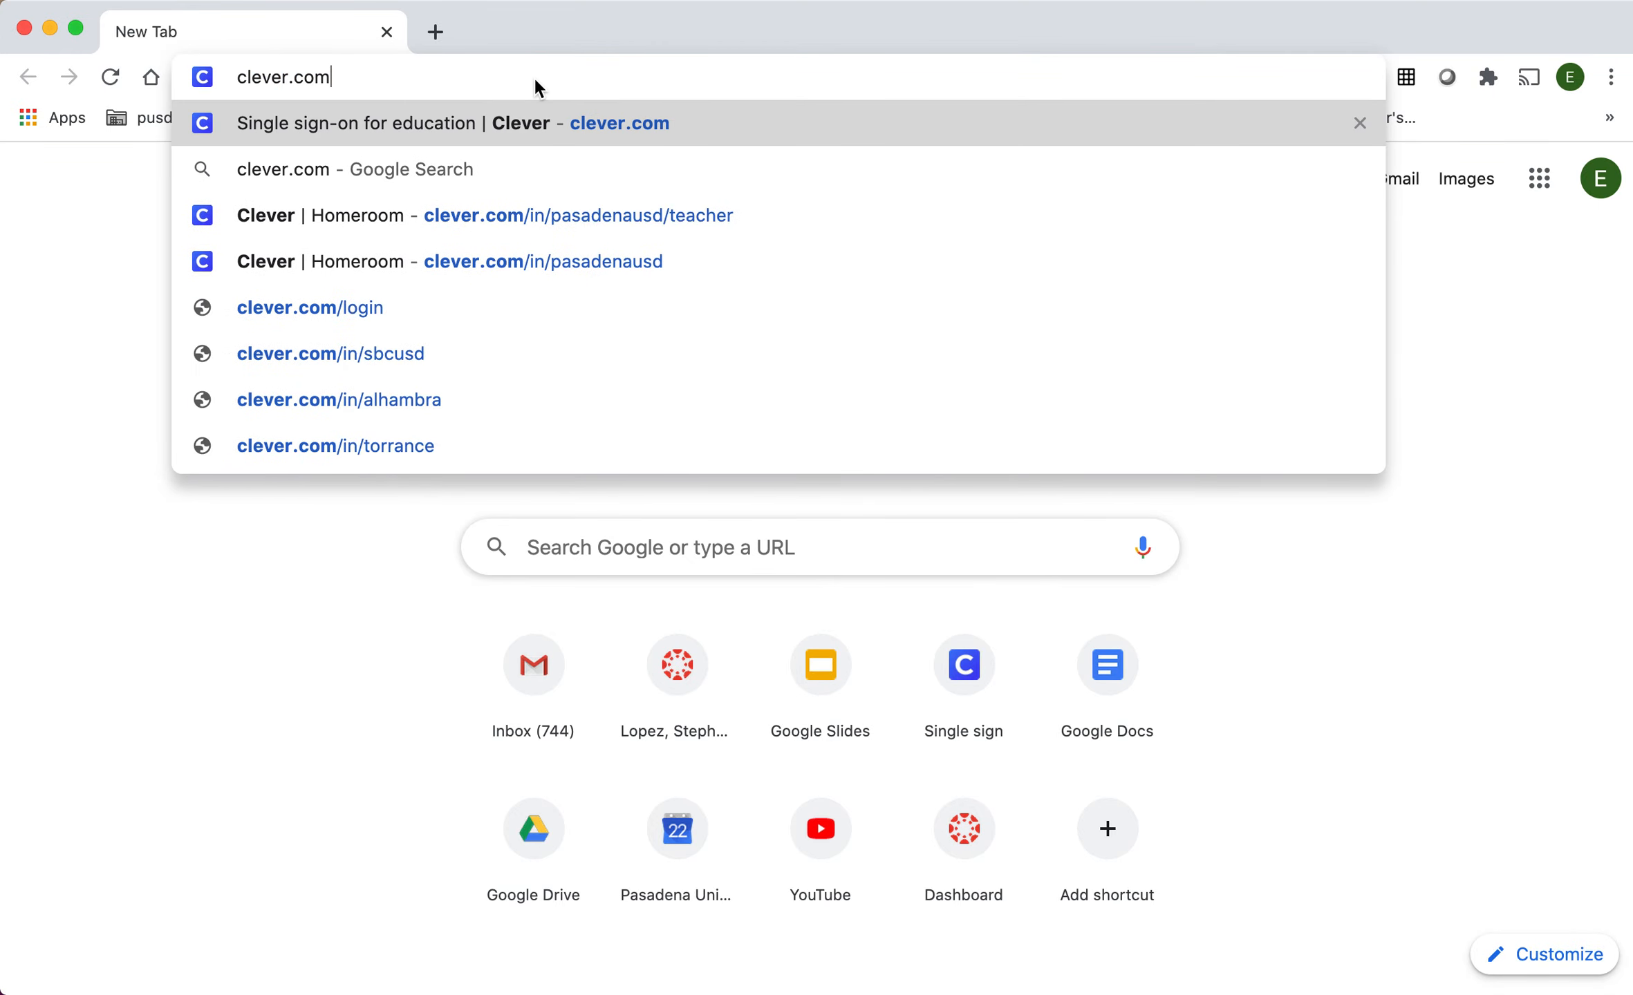
{"action": "key", "text": "Enter"}
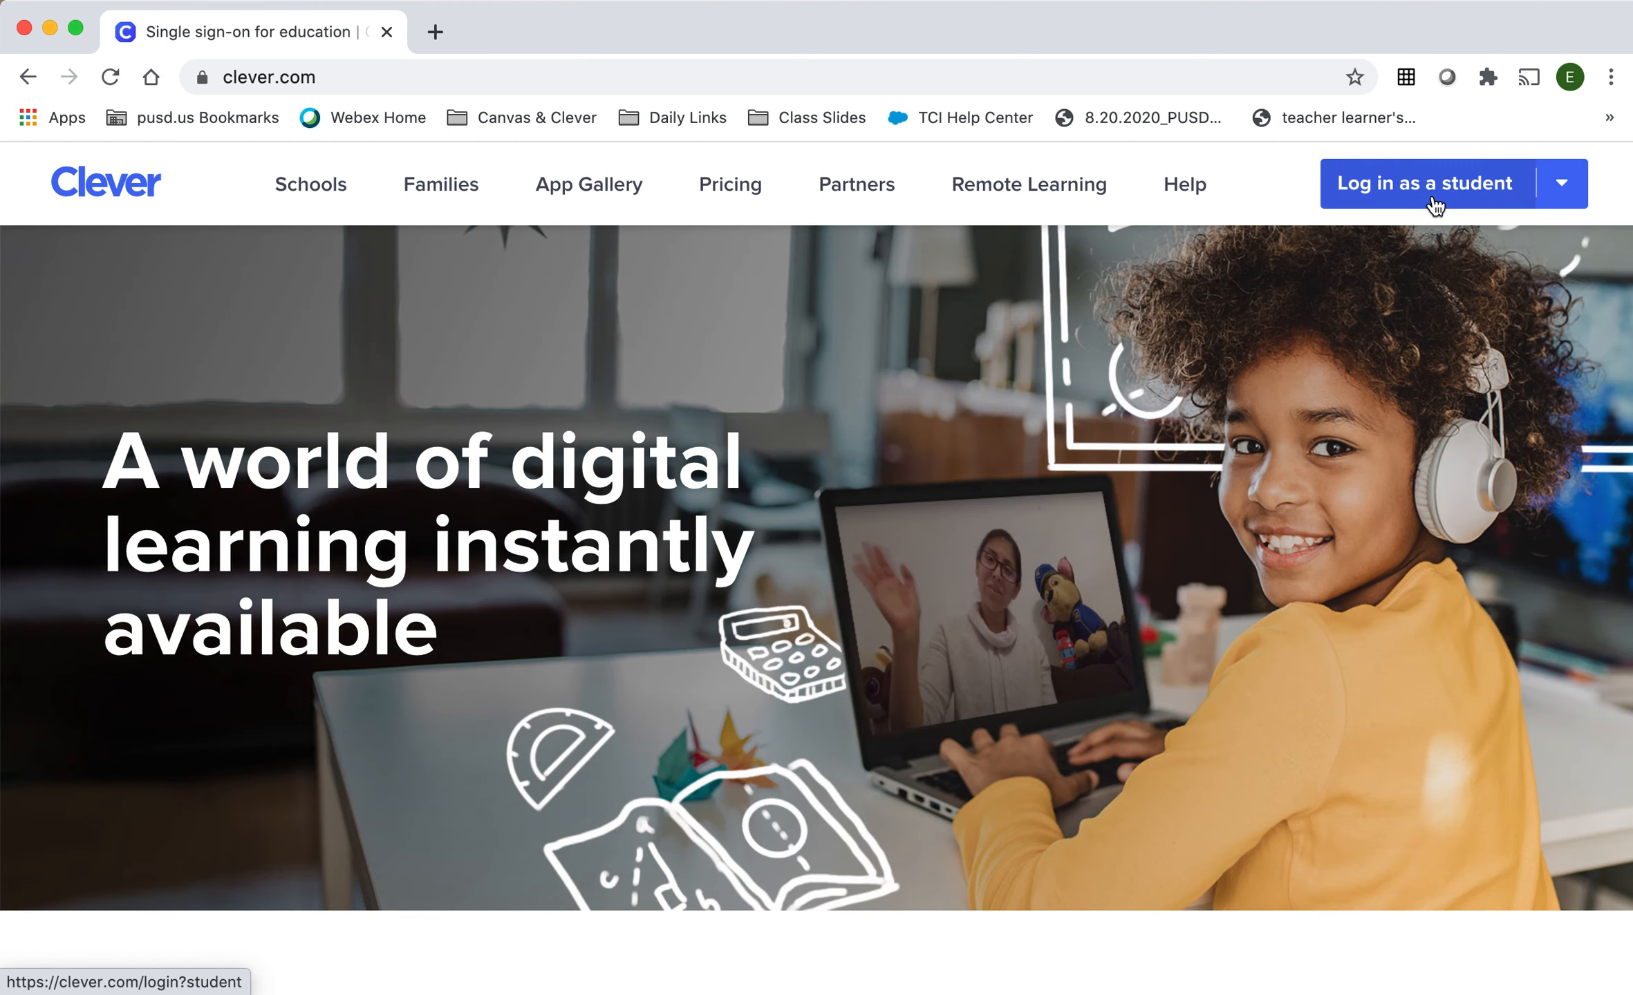
{"action": "left_click", "coordinate": [1431, 192]}
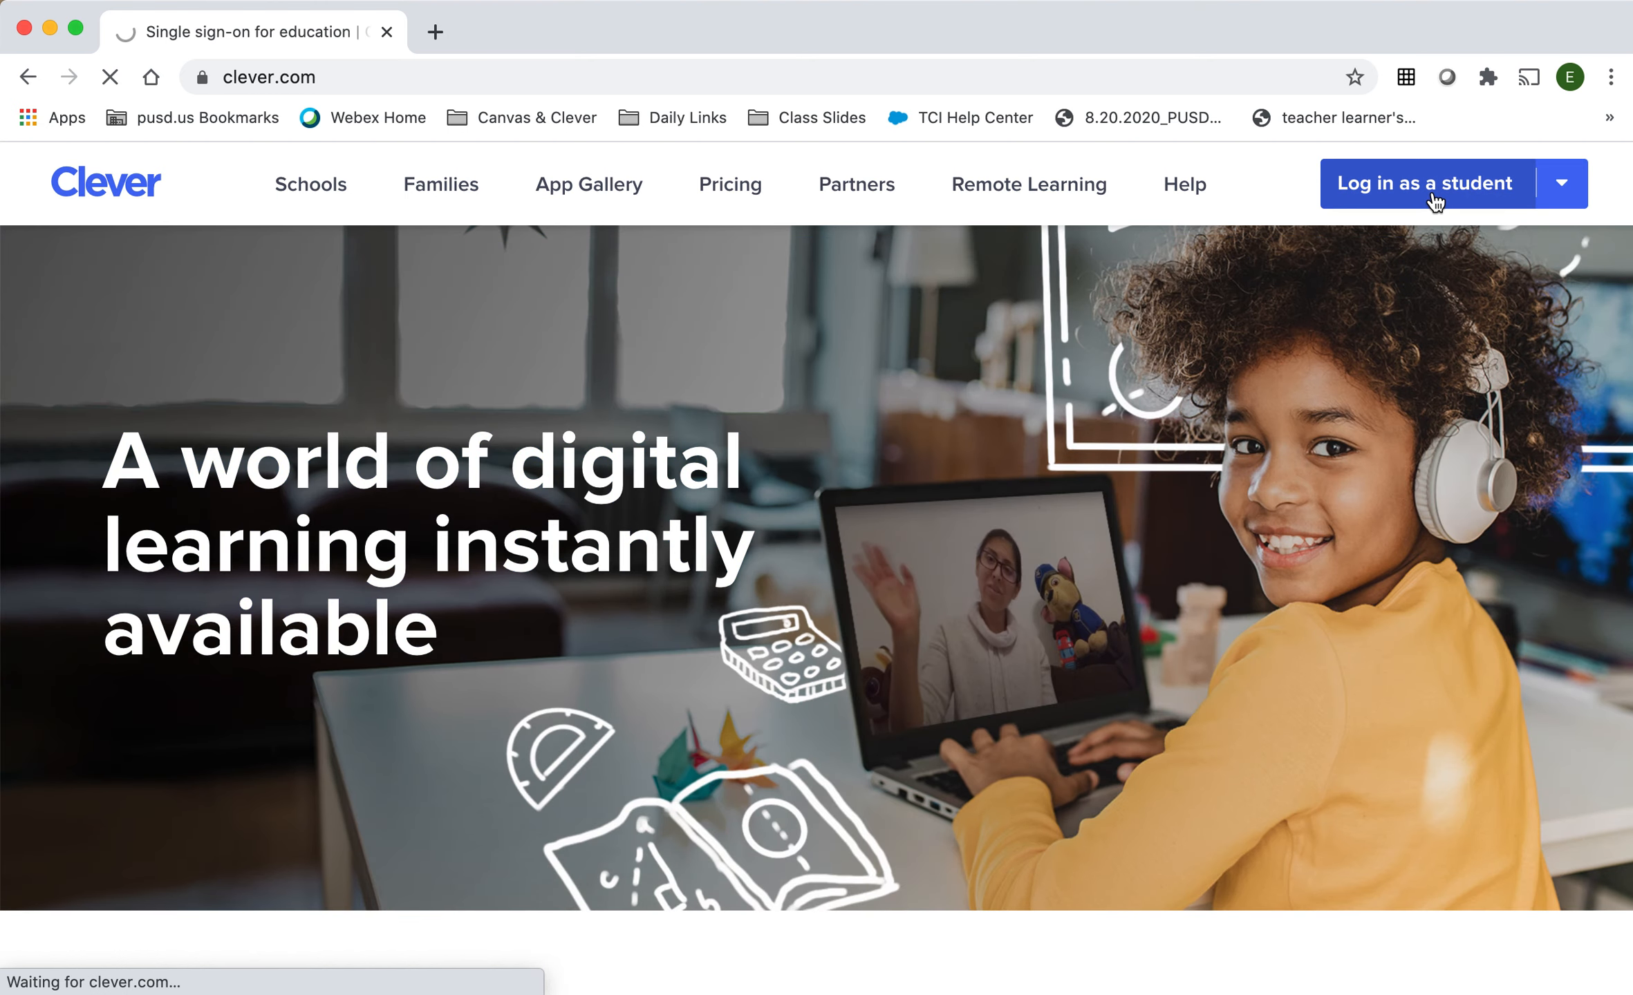
{"action": "left_click", "coordinate": [1428, 182]}
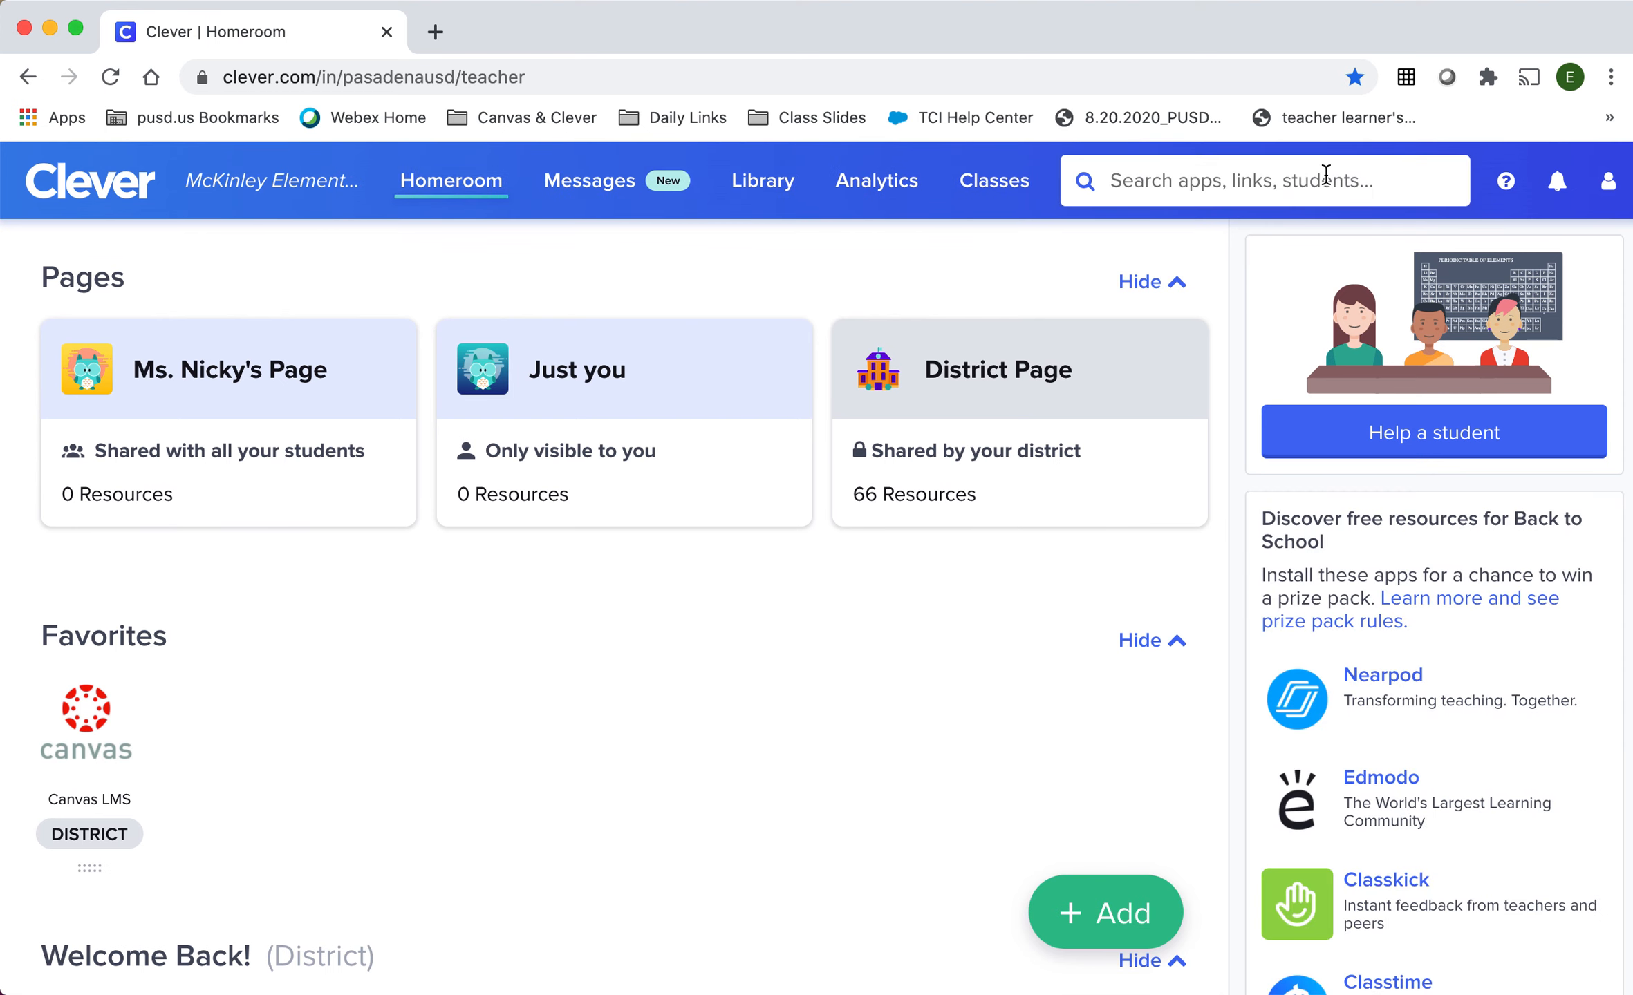
Search 'can' in Clever and launch Canvas LMS from Your resources.
{"action": "type", "text": "canvas"}
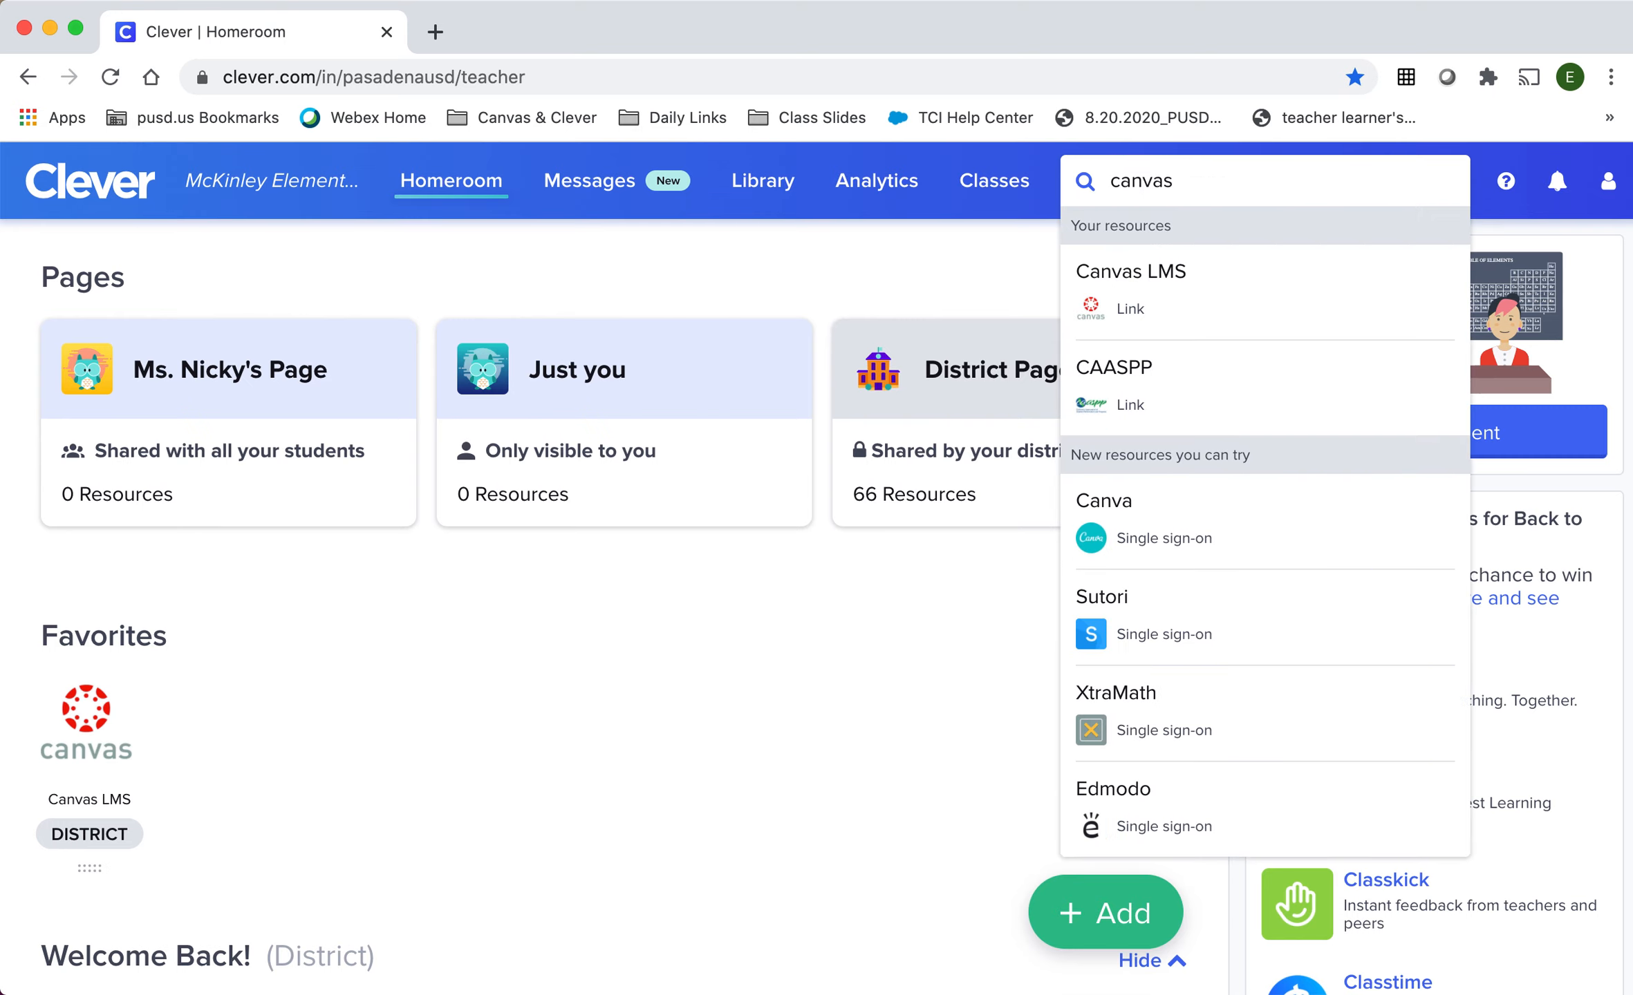
{"action": "mouse_move", "coordinate": [1150, 301]}
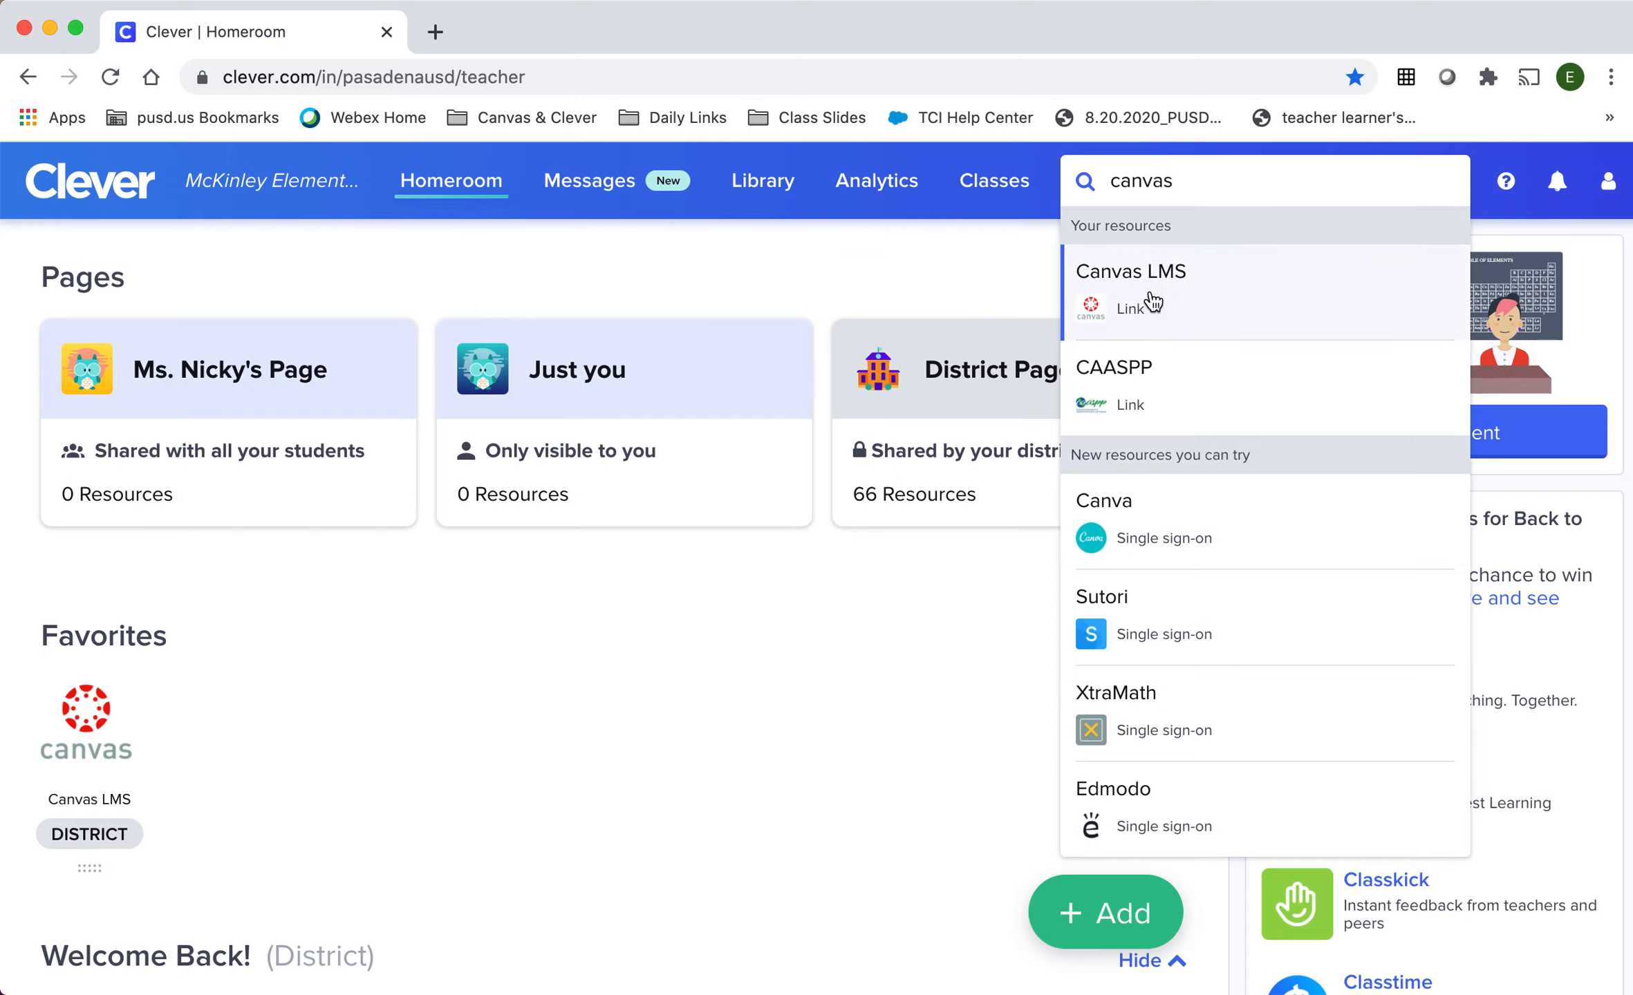
{"action": "left_click", "coordinate": [1131, 290]}
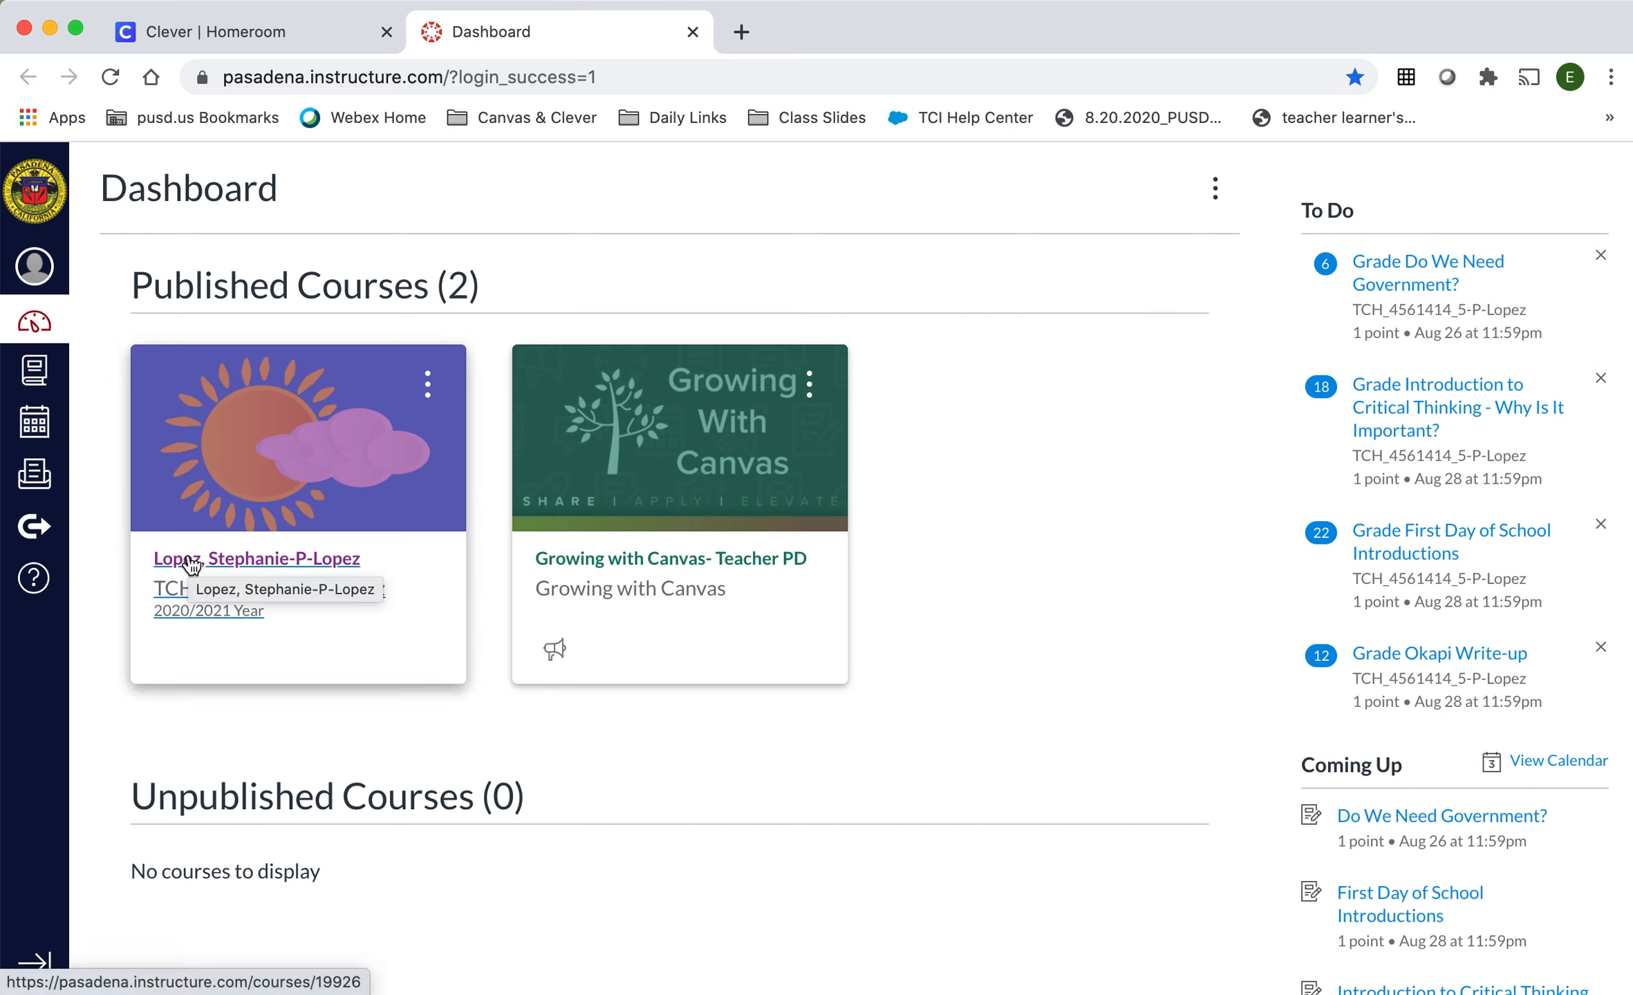
Open the first published course (Lopez) to show its virtual classroom home page.
{"action": "left_click", "coordinate": [256, 559]}
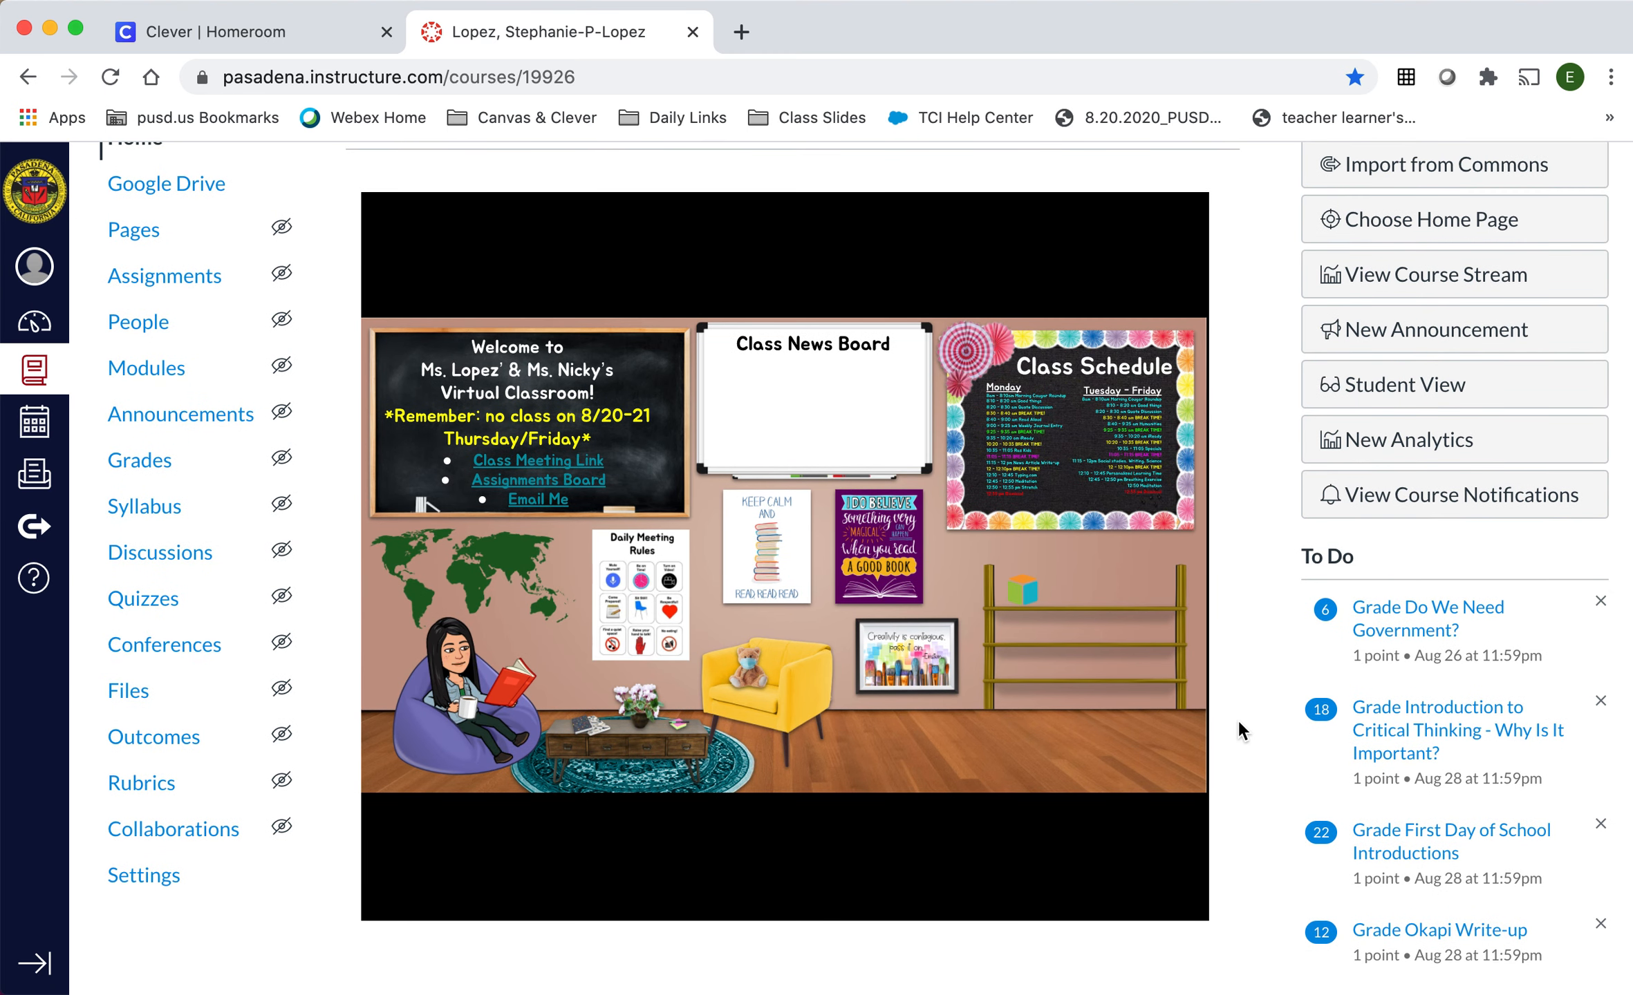
{"action": "mouse_move", "coordinate": [1317, 51]}
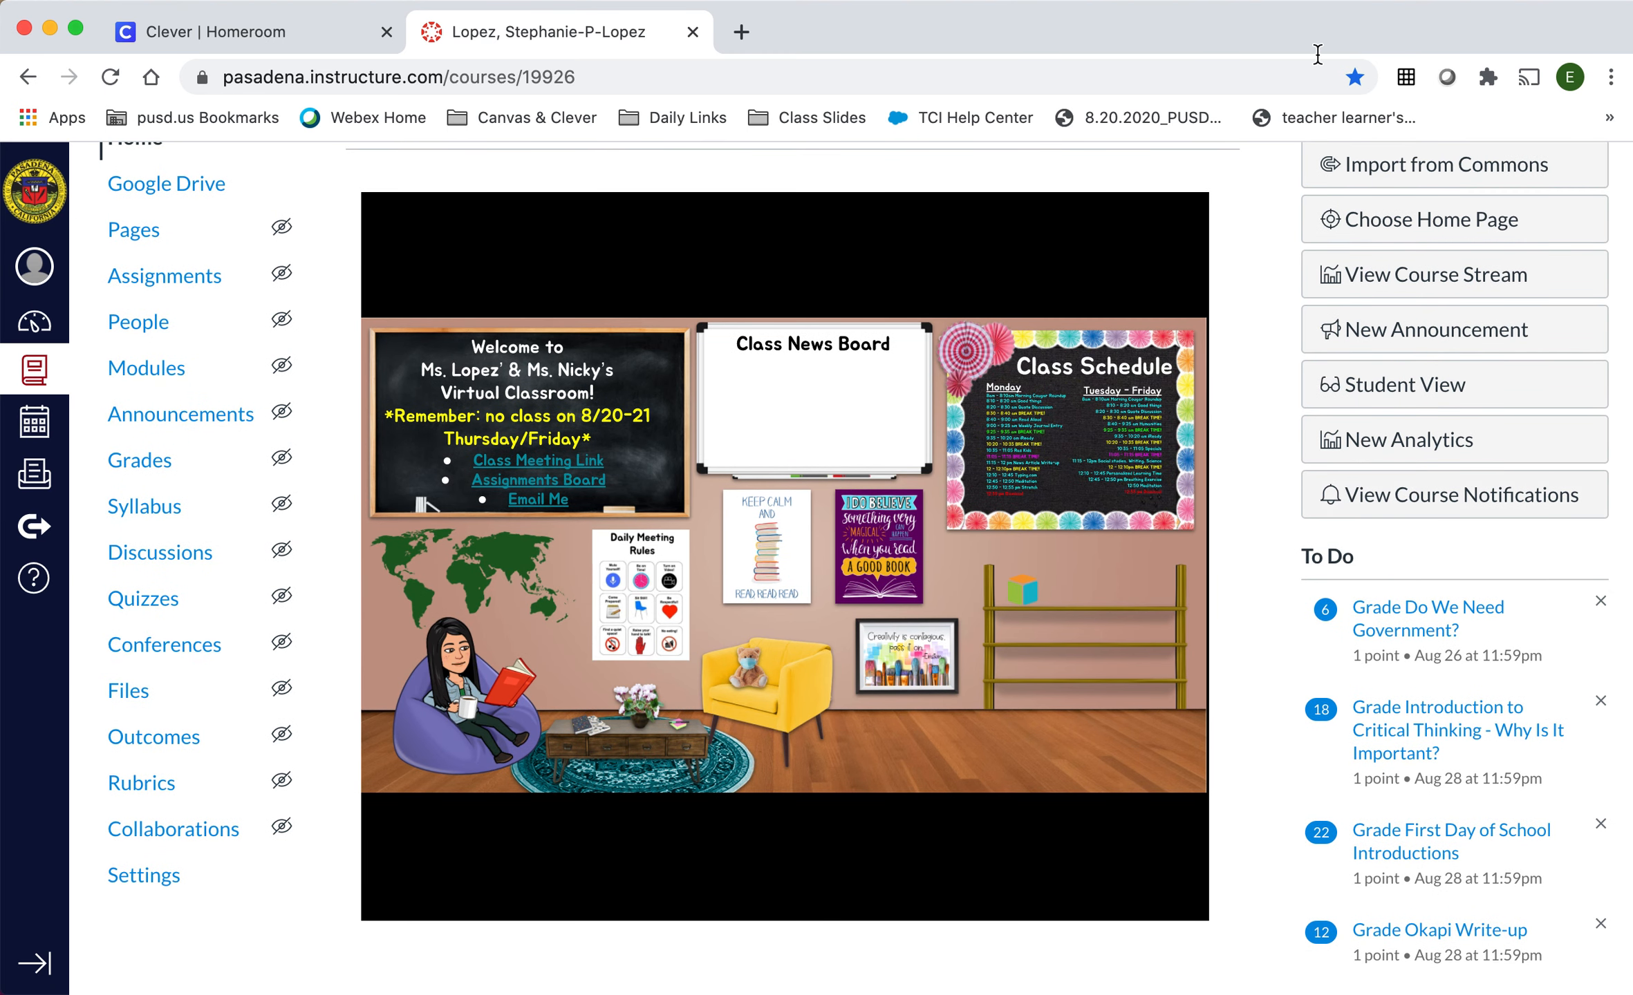